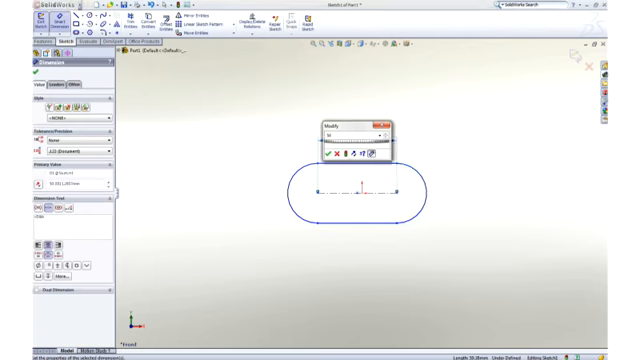
Accept the straight-slot profile and place a circle at each rounded slot end
{"action": "left_click", "coordinate": [326, 160]}
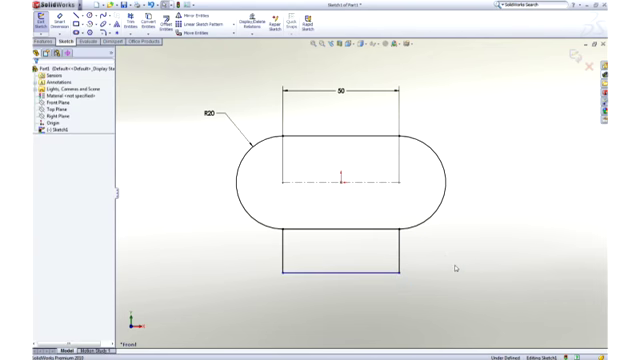
{"action": "left_click", "coordinate": [404, 182]}
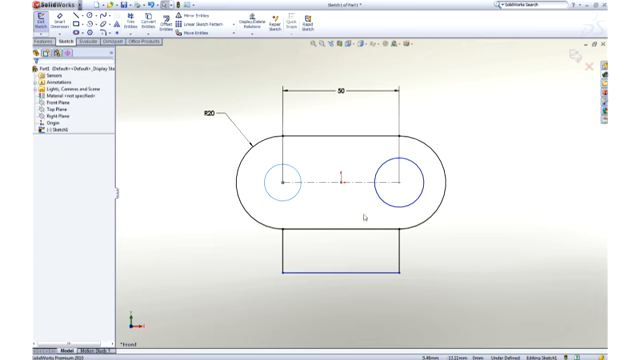
{"action": "left_click", "coordinate": [408, 178]}
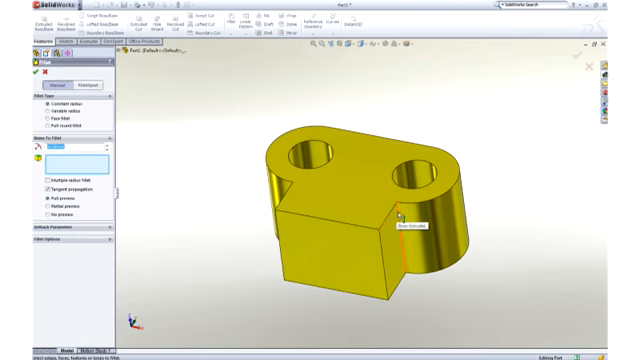
Extrude the slot-and-tab sketch into a solid bracket with two round holes
{"action": "left_click", "coordinate": [408, 216]}
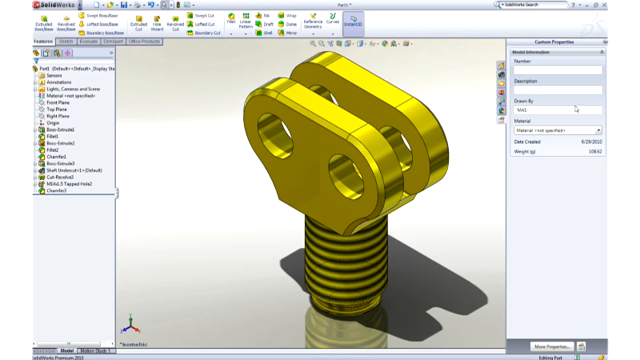
Enter 170-5 as the assembly number and start a new drawing from the assembly
{"action": "type", "text": "170-500"}
{"action": "type", "text": "ROD END"}
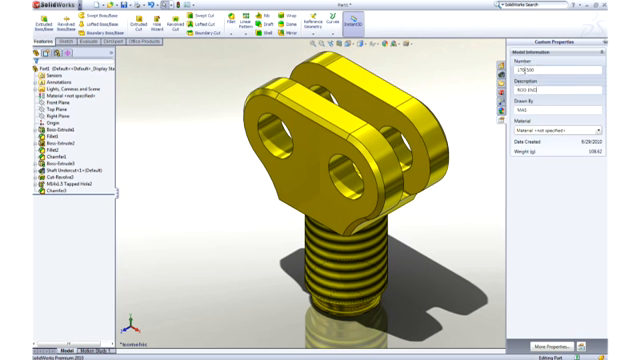
{"action": "left_click", "coordinate": [600, 130]}
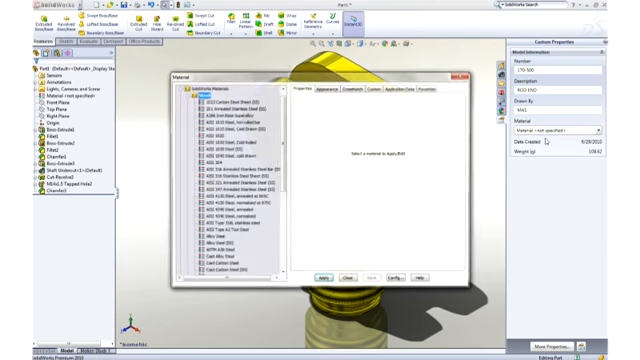
{"action": "scroll", "scroll_direction": "down", "scroll_amount": 3}
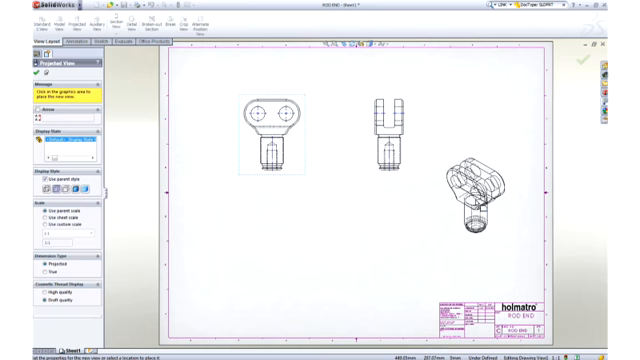
Add a projected view beneath the front view and finish view placement
{"action": "left_click", "coordinate": [276, 216]}
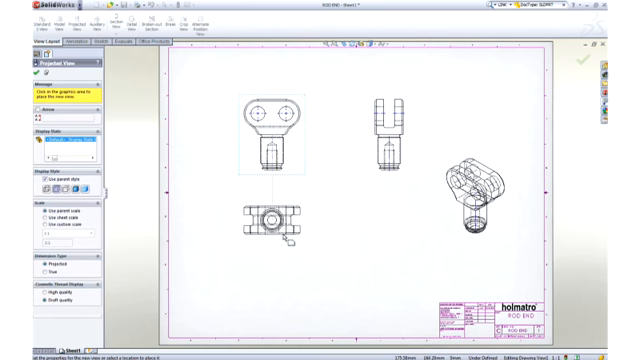
{"action": "left_click", "coordinate": [264, 220]}
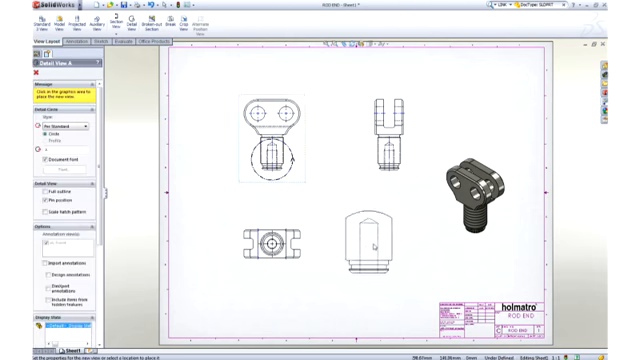
Import the model's dimensions into the drawing views with Model Items
{"action": "left_click", "coordinate": [370, 230]}
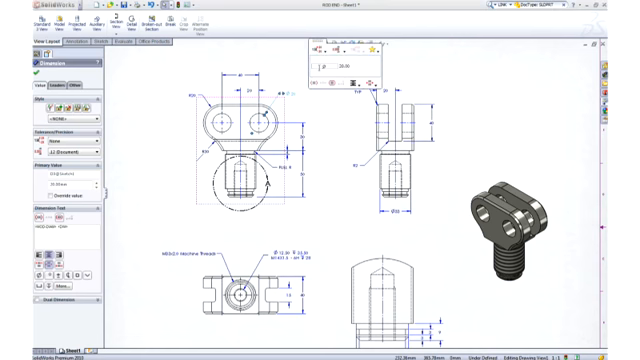
Bring up a dimension's settings to edit its value on the bracket drawing
{"action": "left_click", "coordinate": [330, 52]}
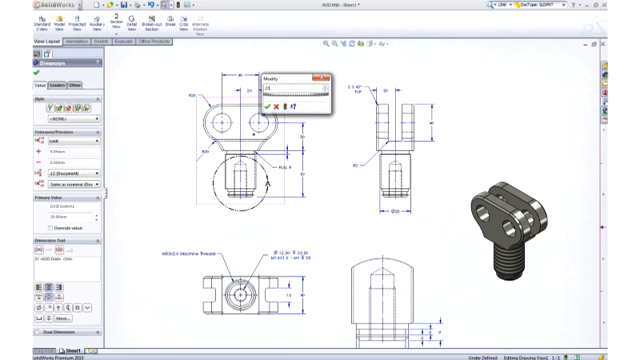
{"action": "mouse_move", "coordinate": [272, 104]}
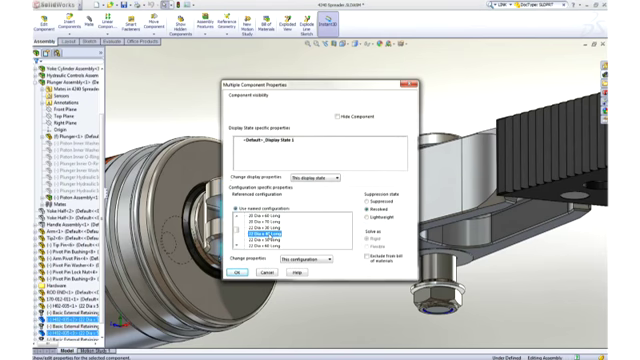
Apply the chosen properties to the selected spreader assembly components
{"action": "left_click", "coordinate": [236, 272]}
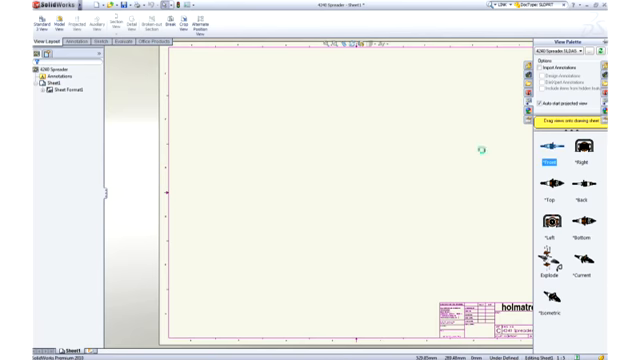
Drag an assembly view from the View Palette onto the spreader drawing sheet
{"action": "left_click_drag", "start_coordinate": [548, 160], "coordinate": [260, 240]}
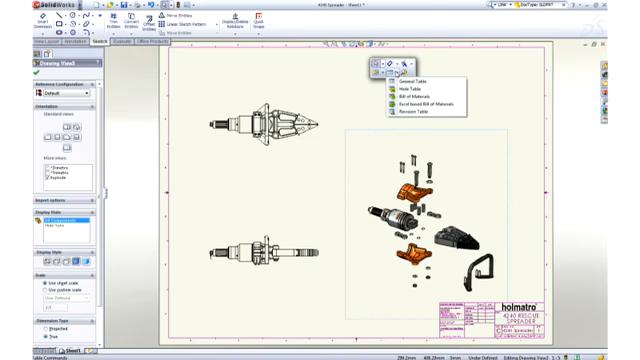
Insert a bill of materials table beside the exploded view
{"action": "left_click", "coordinate": [396, 96]}
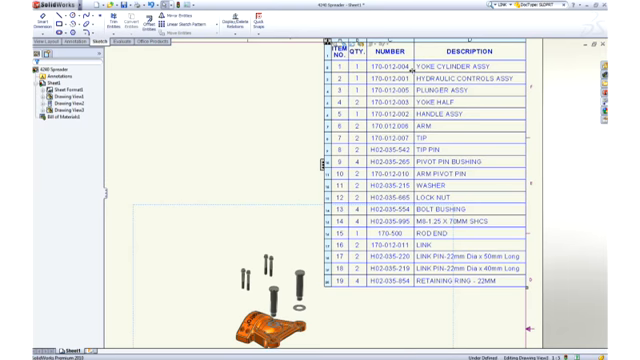
{"action": "scroll", "scroll_direction": "down", "scroll_amount": 3}
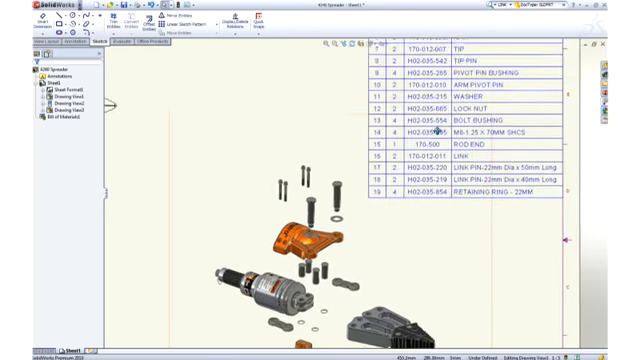